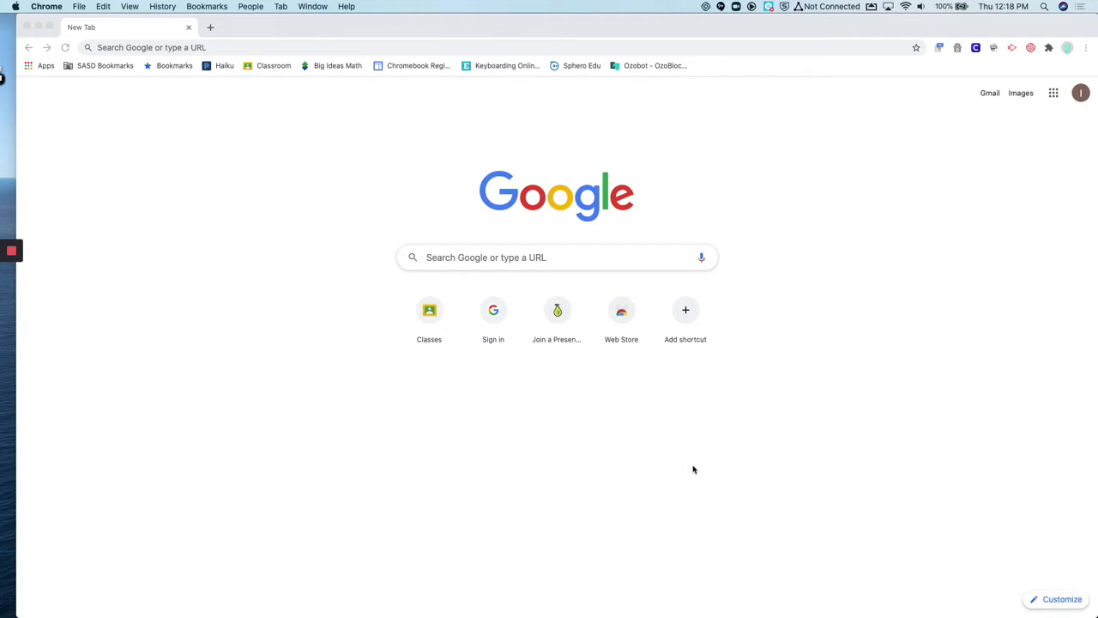
mouse_move(865, 234)
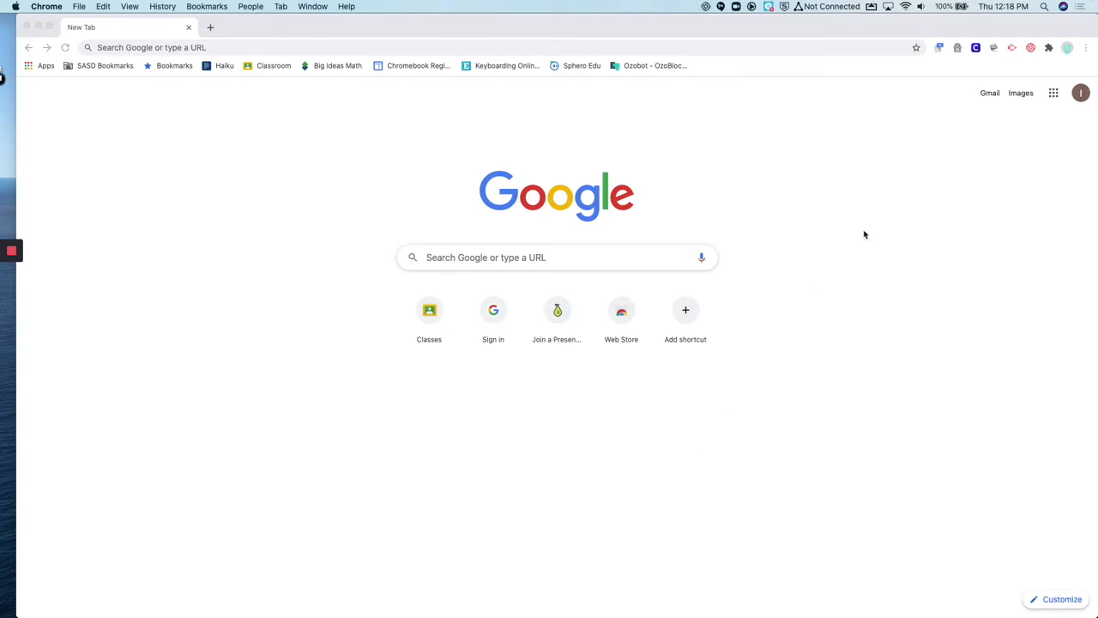
mouse_move(1000, 117)
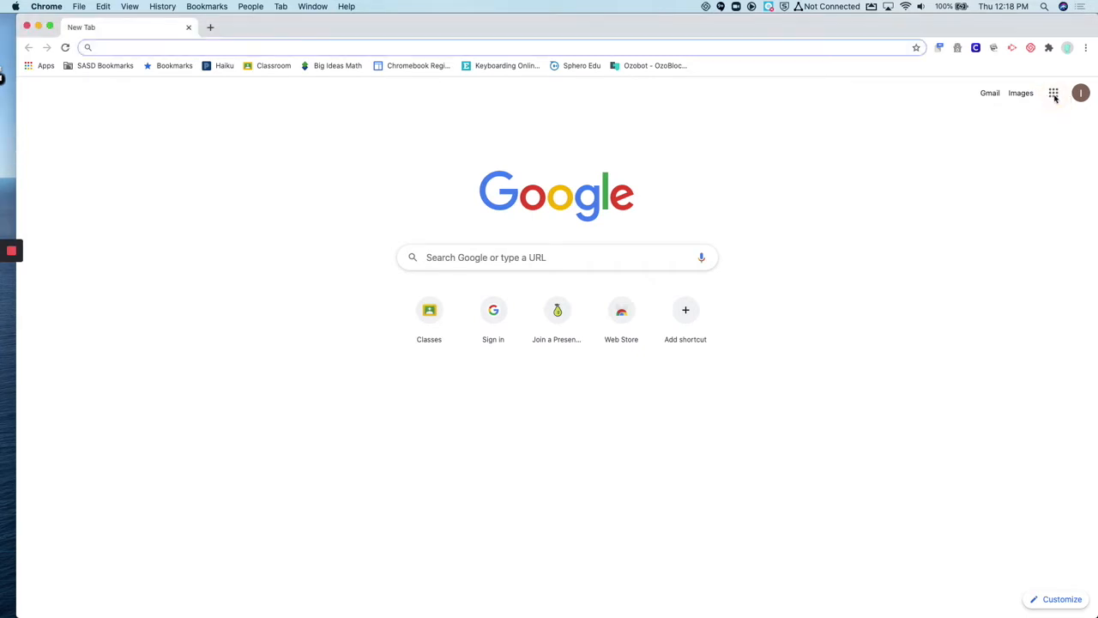
- Open the Google apps launcher from Chrome's new tab page
click(1053, 92)
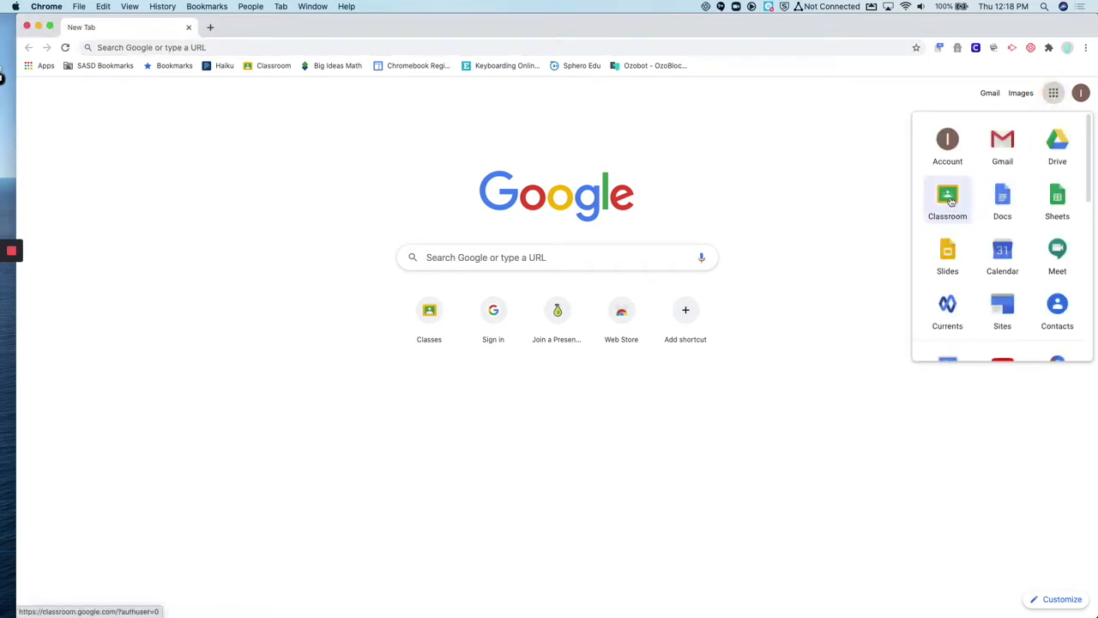
- Launch Classroom from the Google apps launcher to see the class cards
click(947, 199)
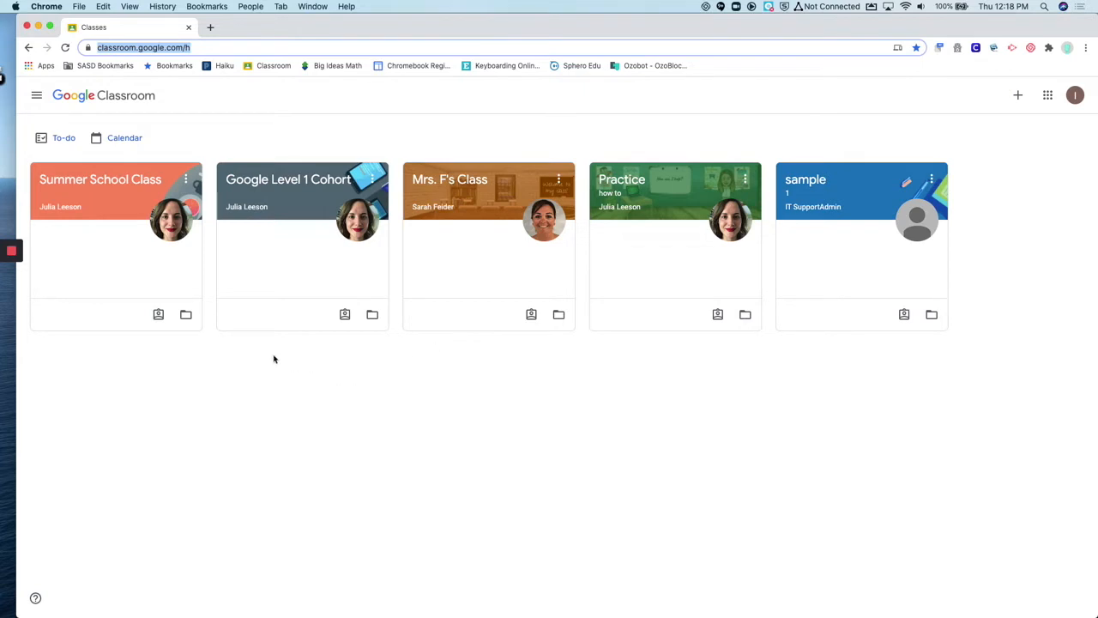
mouse_move(36, 95)
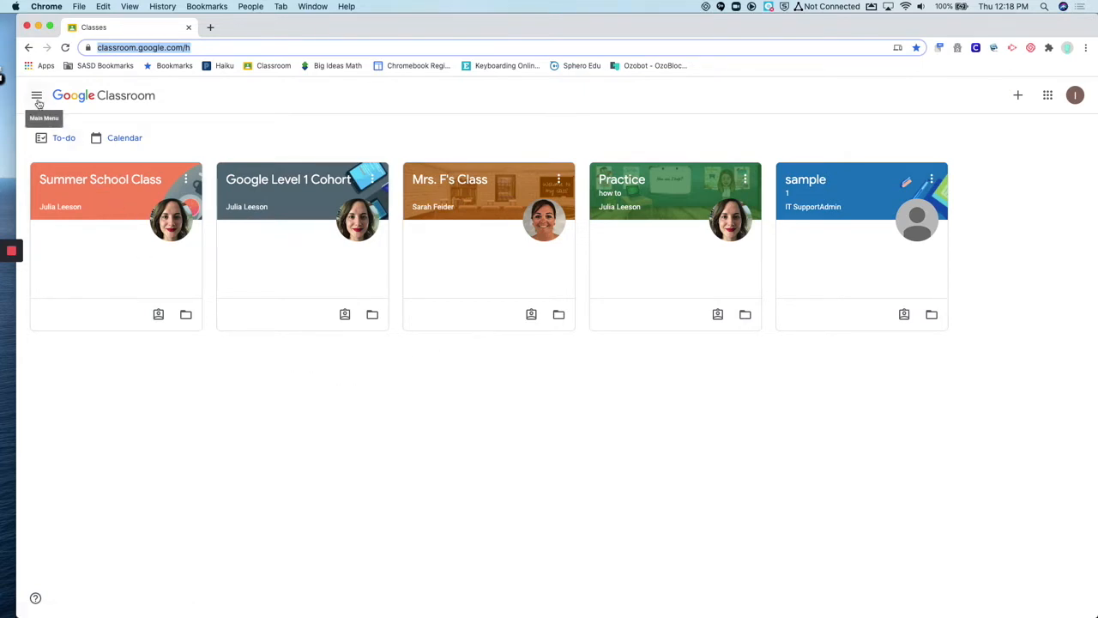
- Open Classroom's main menu listing classes, Archived classes and Settings
click(37, 95)
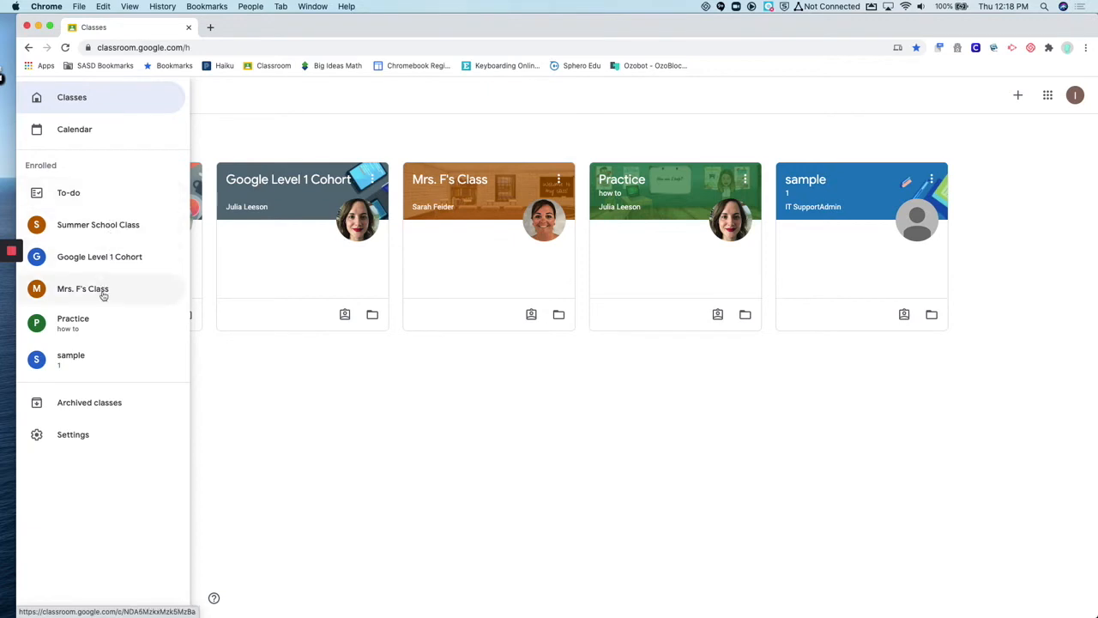
mouse_move(89, 402)
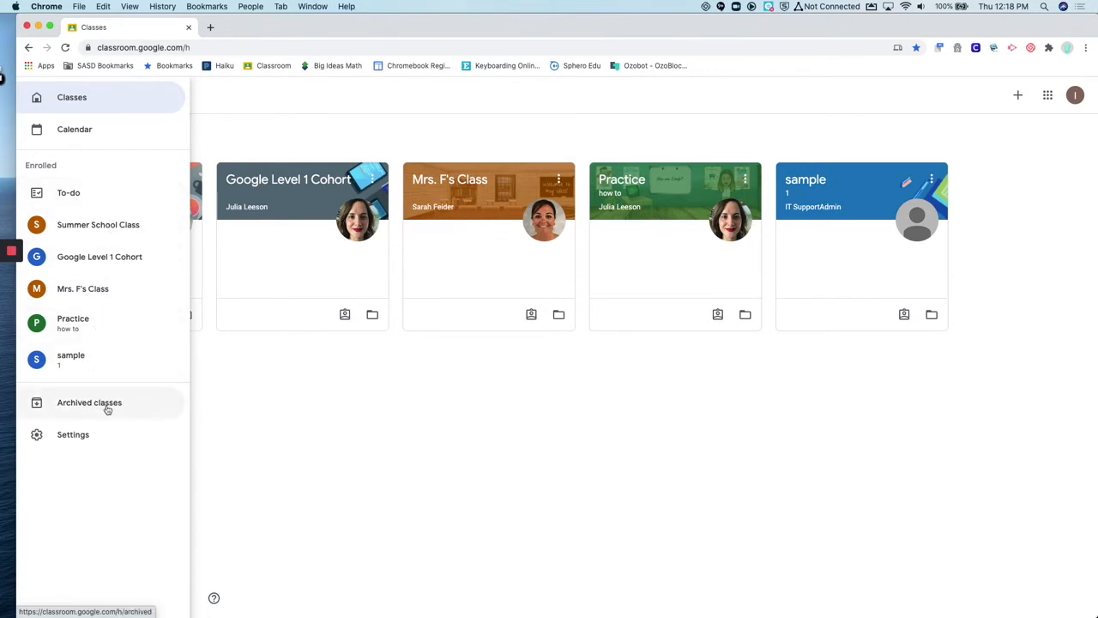
mouse_move(73, 434)
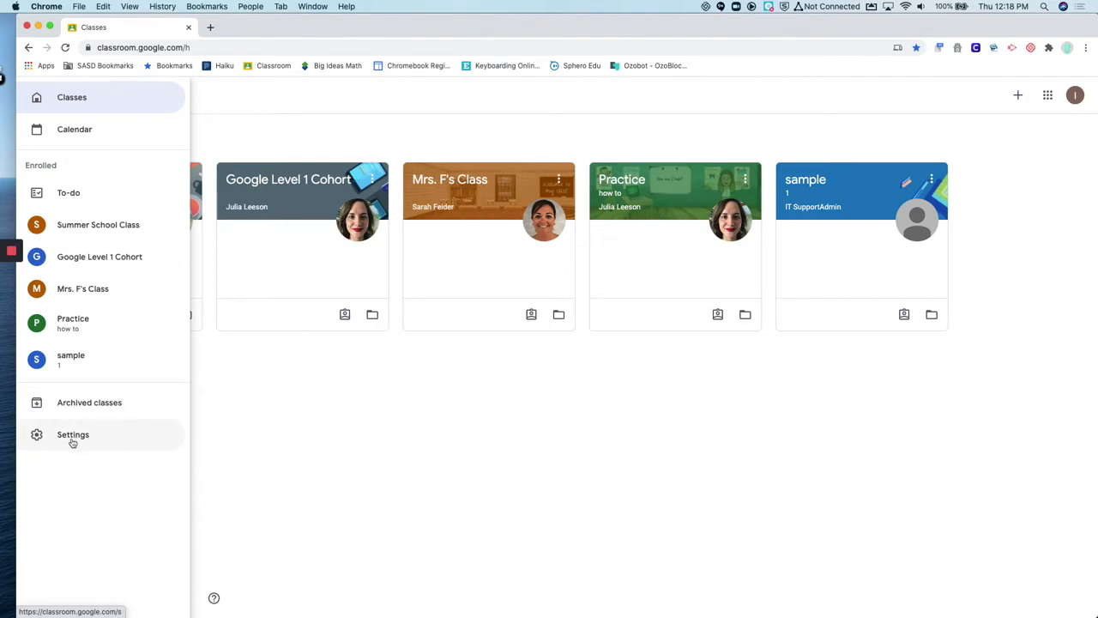
- Open the Classroom Settings page from the main menu
click(73, 434)
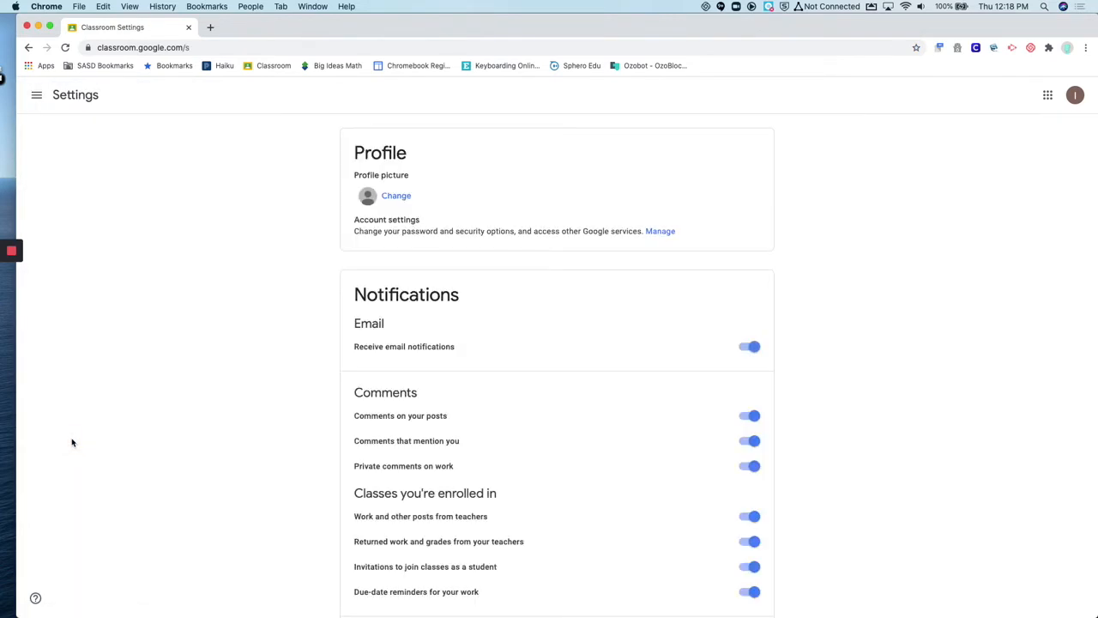
mouse_move(556, 362)
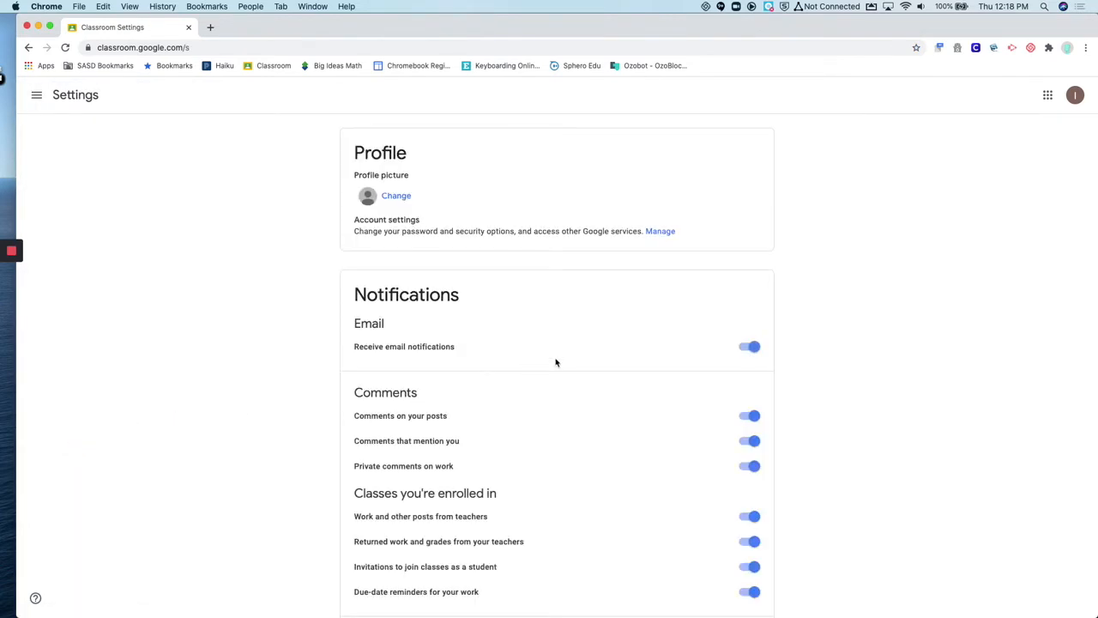
scroll(down, 3)
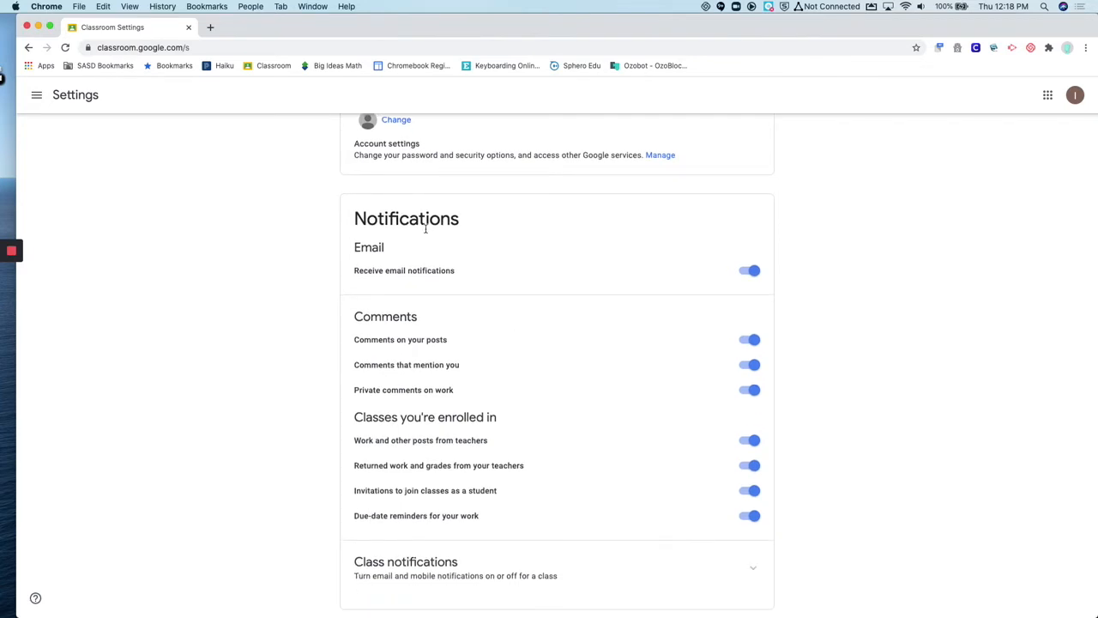
mouse_move(481, 263)
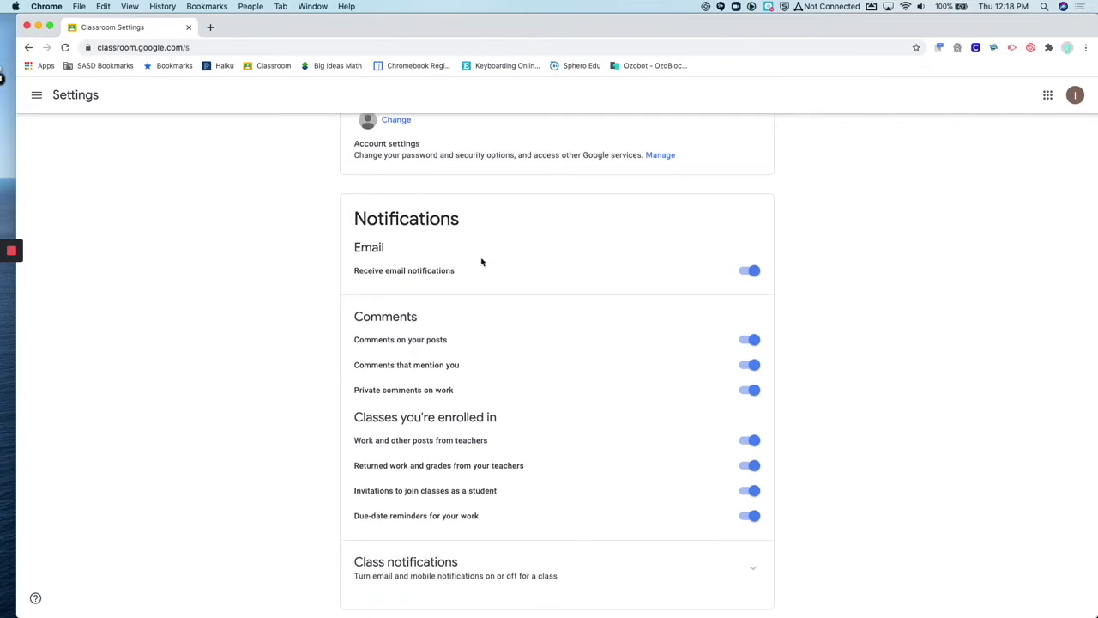
scroll(up, 3)
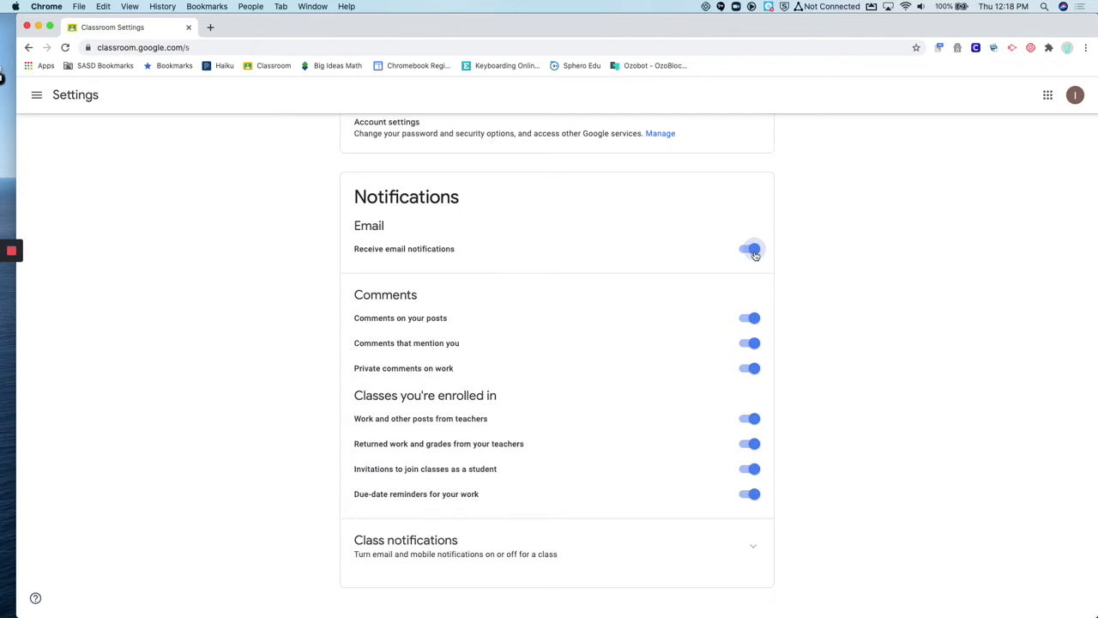
- Switch email notifications off and back on, then view the Notifications card
click(753, 249)
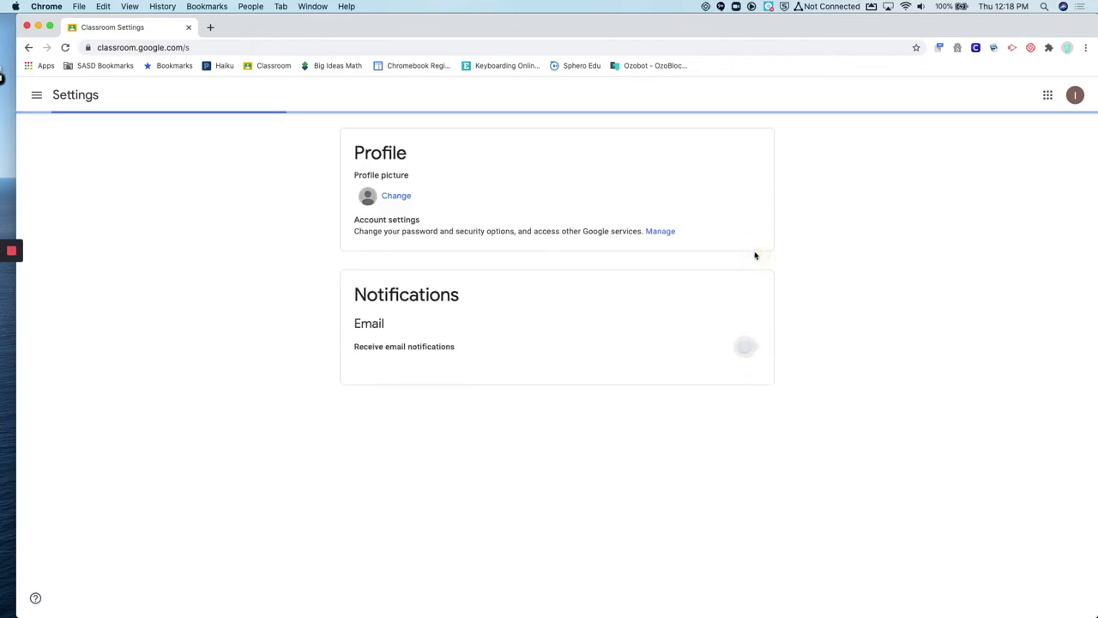
click(749, 346)
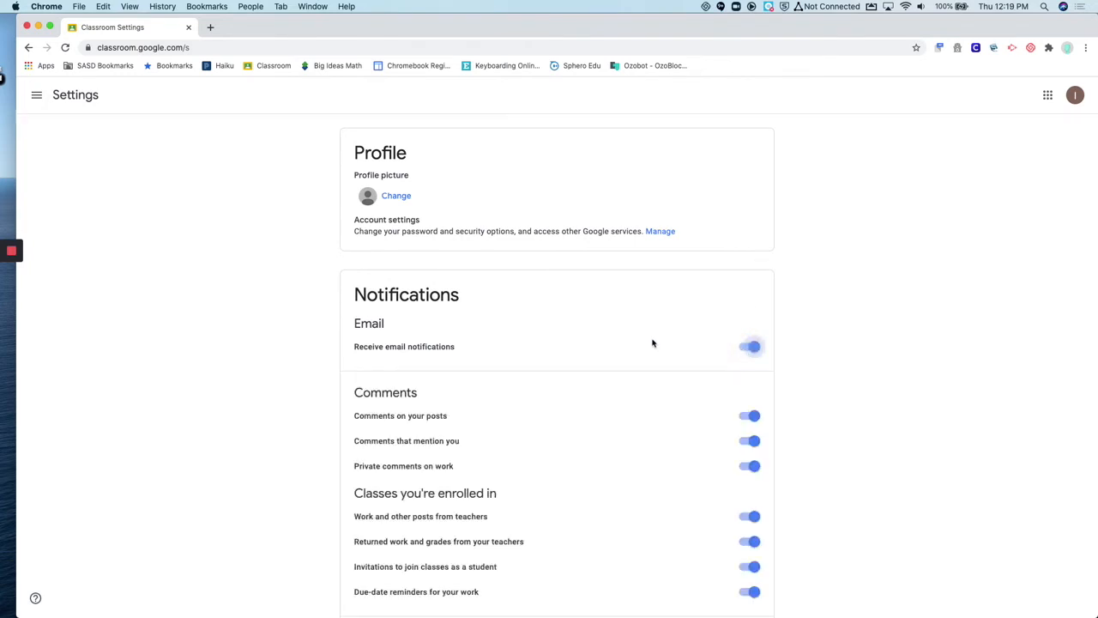
scroll(down, 3)
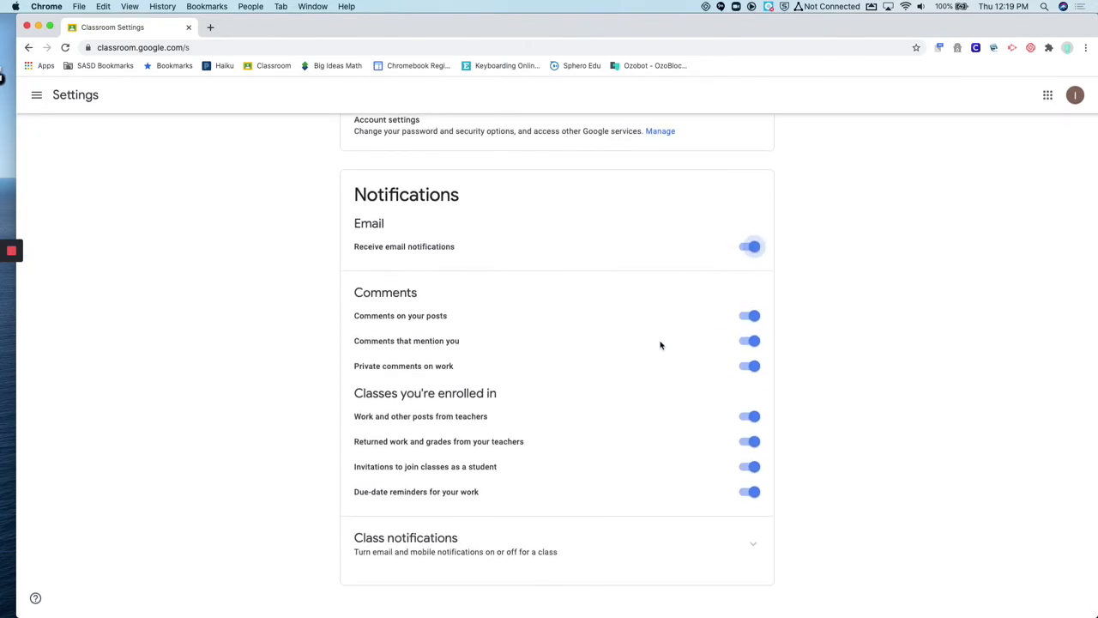
mouse_move(597, 378)
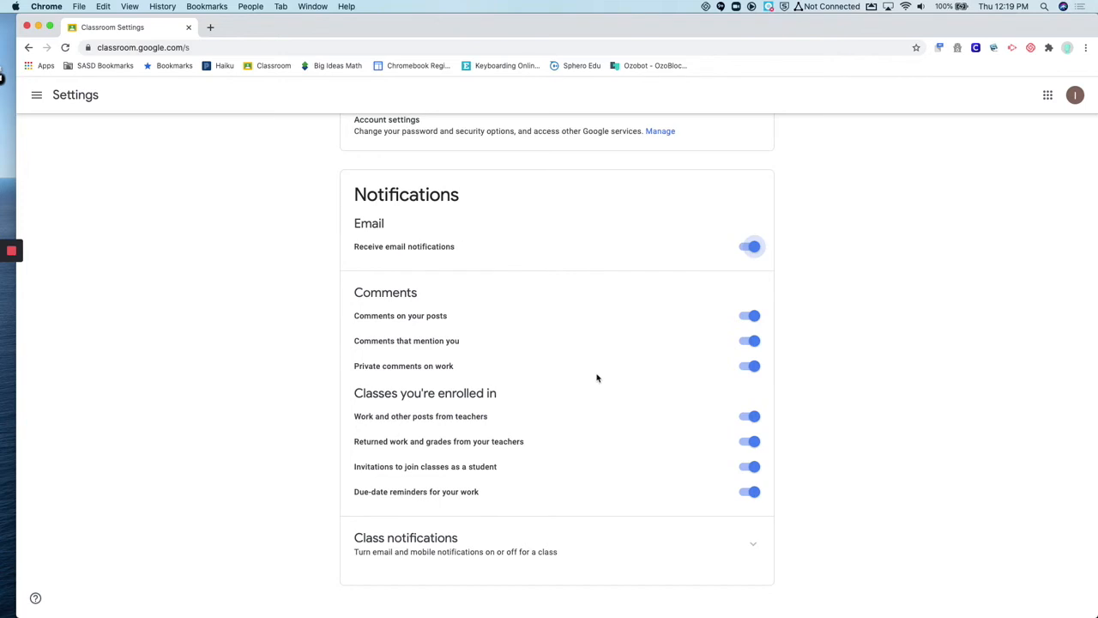
mouse_move(344, 338)
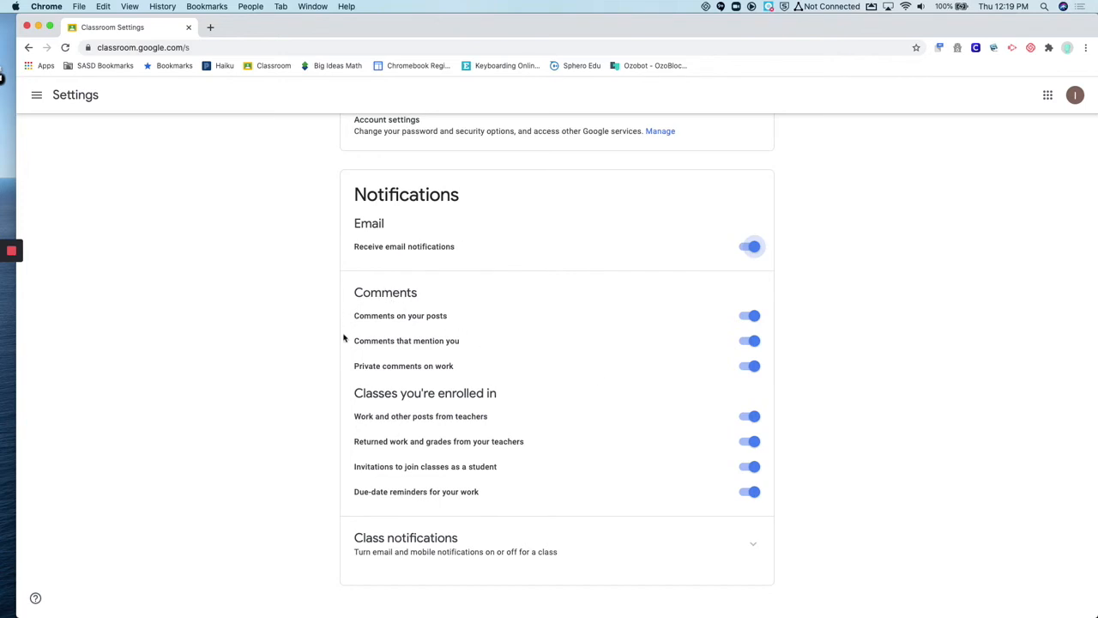
mouse_move(778, 329)
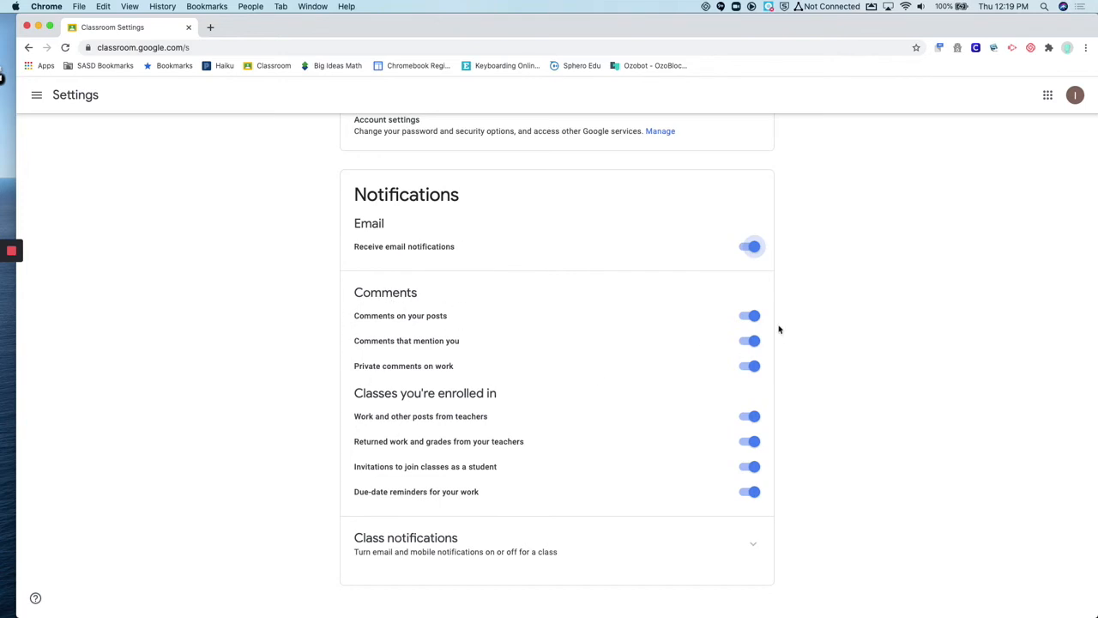
- Turn off notifications for comments on posts, mentions, and private comments on work
click(749, 314)
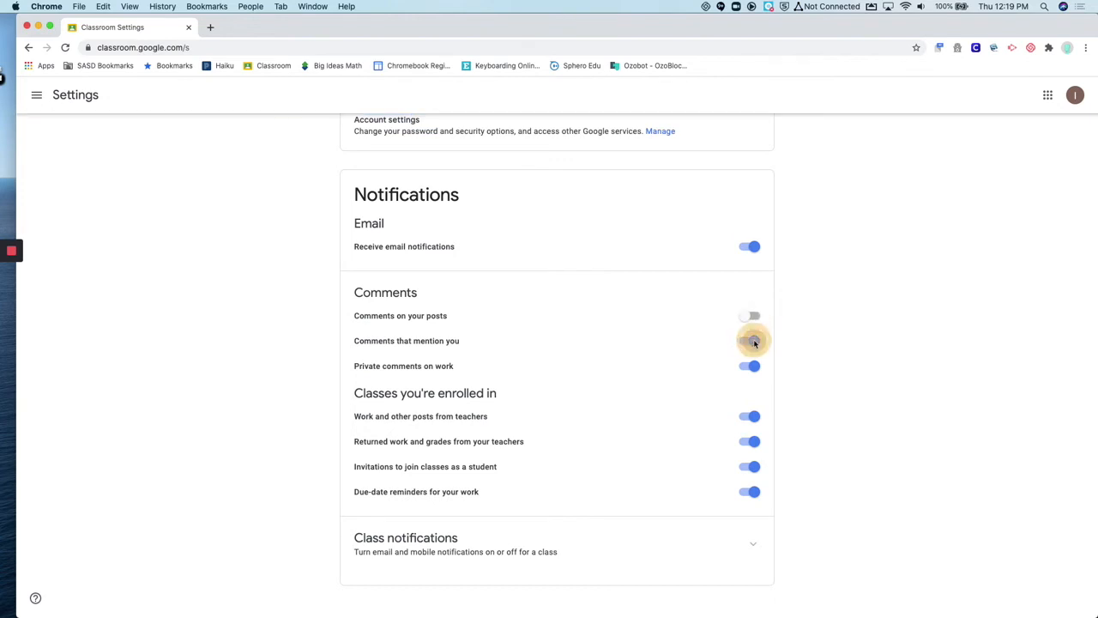
click(750, 340)
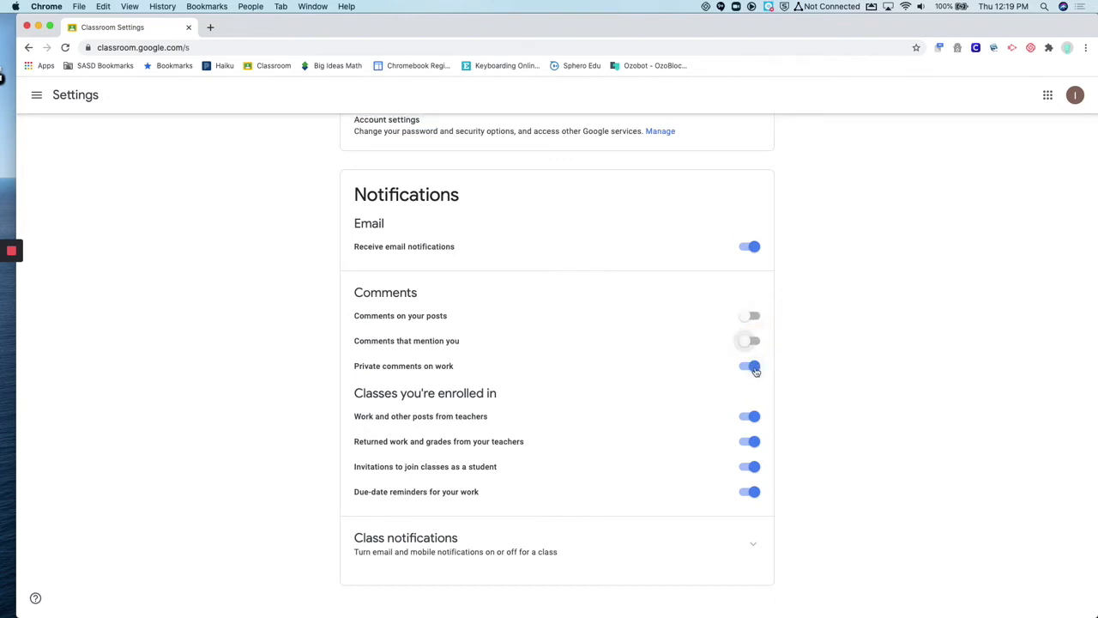
click(749, 365)
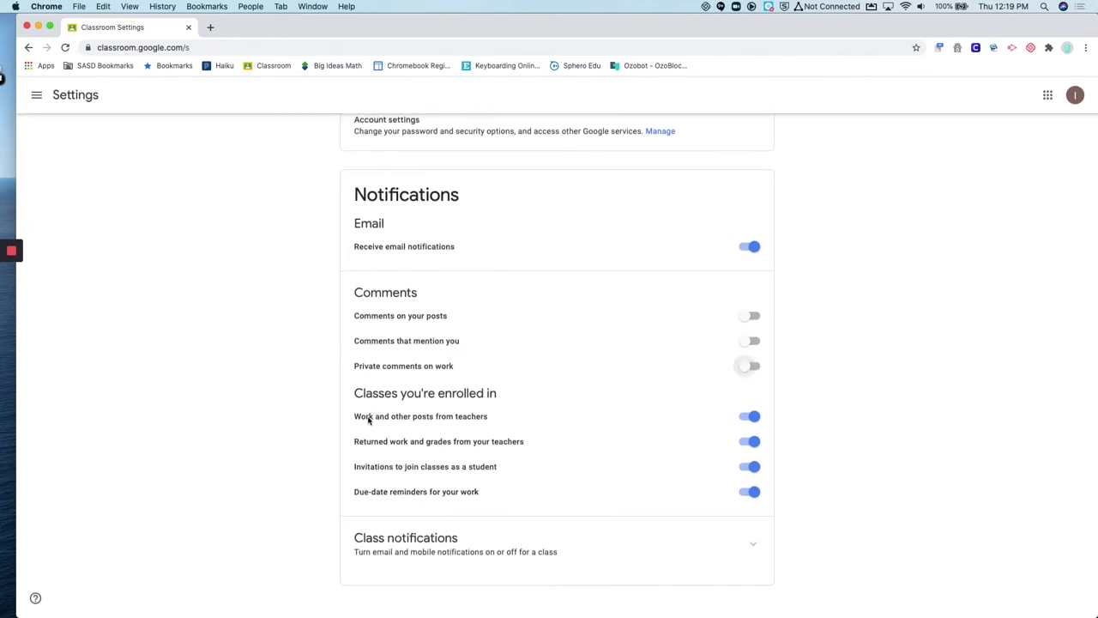
mouse_move(418, 450)
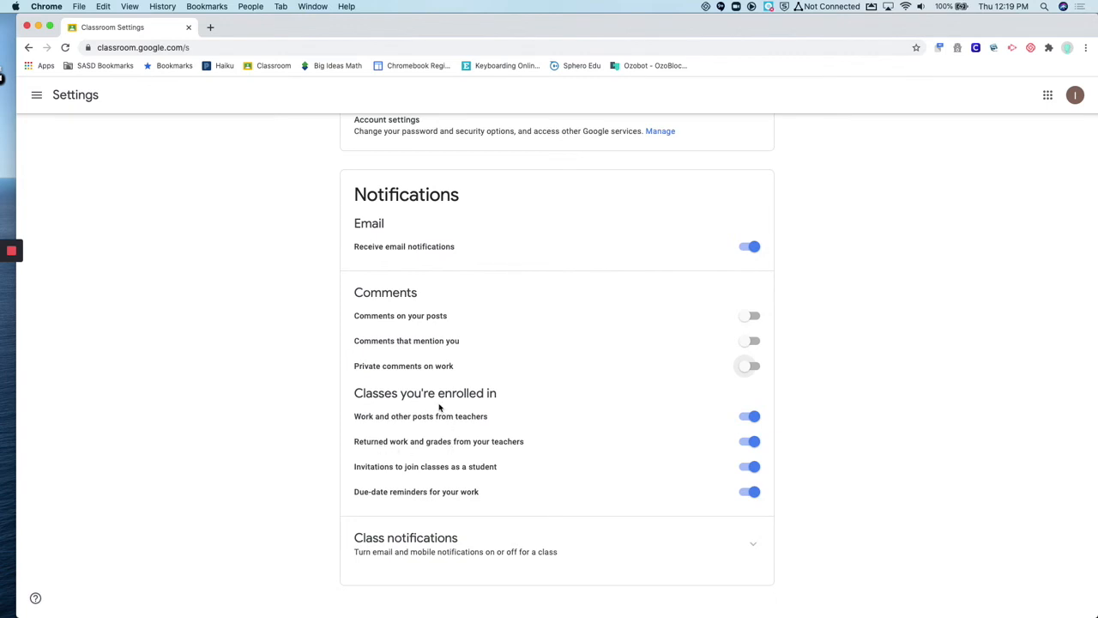
mouse_move(483, 438)
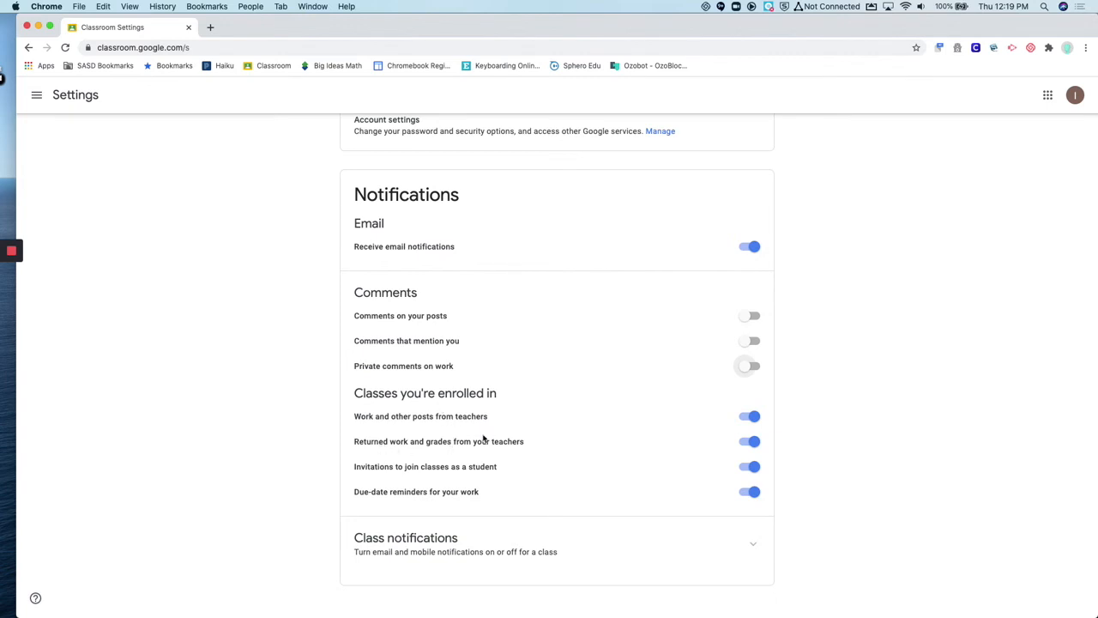
mouse_move(393, 480)
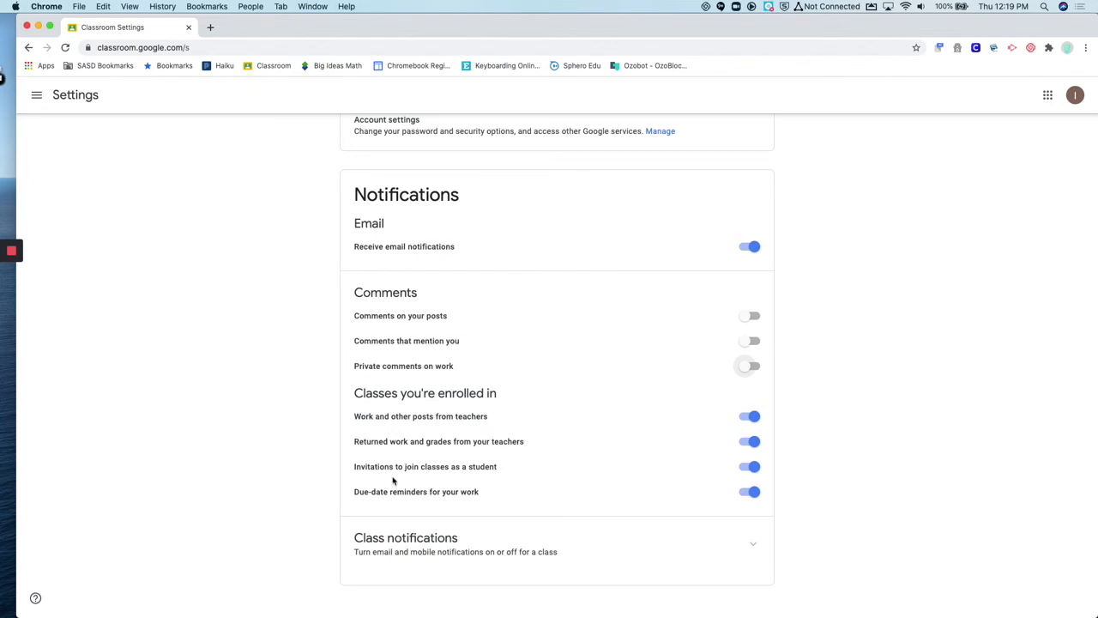
mouse_move(393, 507)
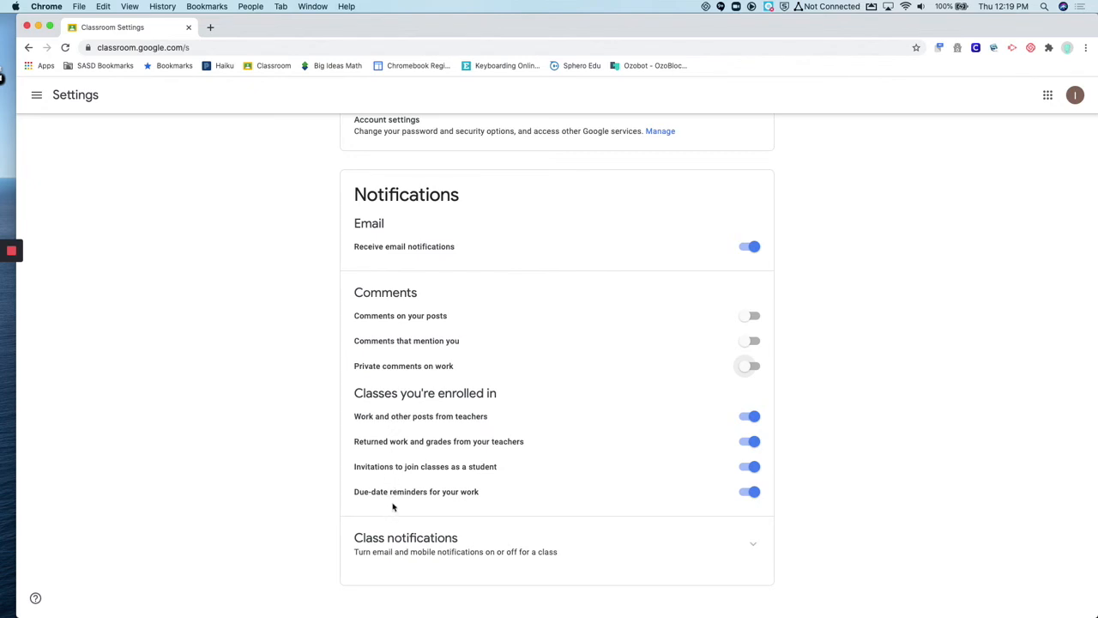
mouse_move(753, 547)
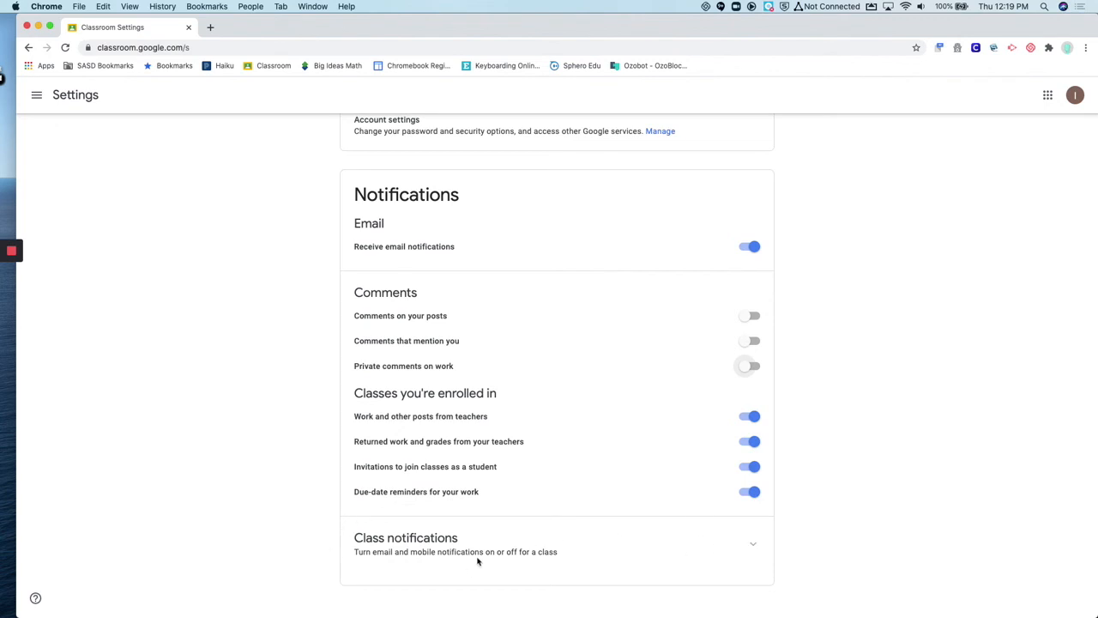
- Expand Class notifications to review the notification settings for each class
click(753, 544)
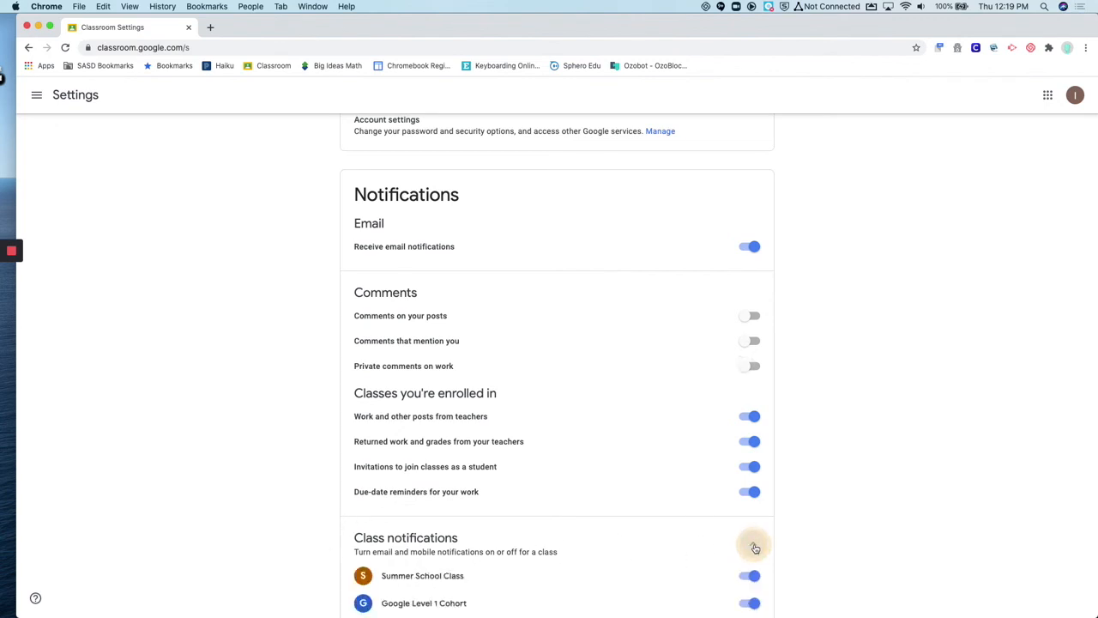
scroll(down, 3)
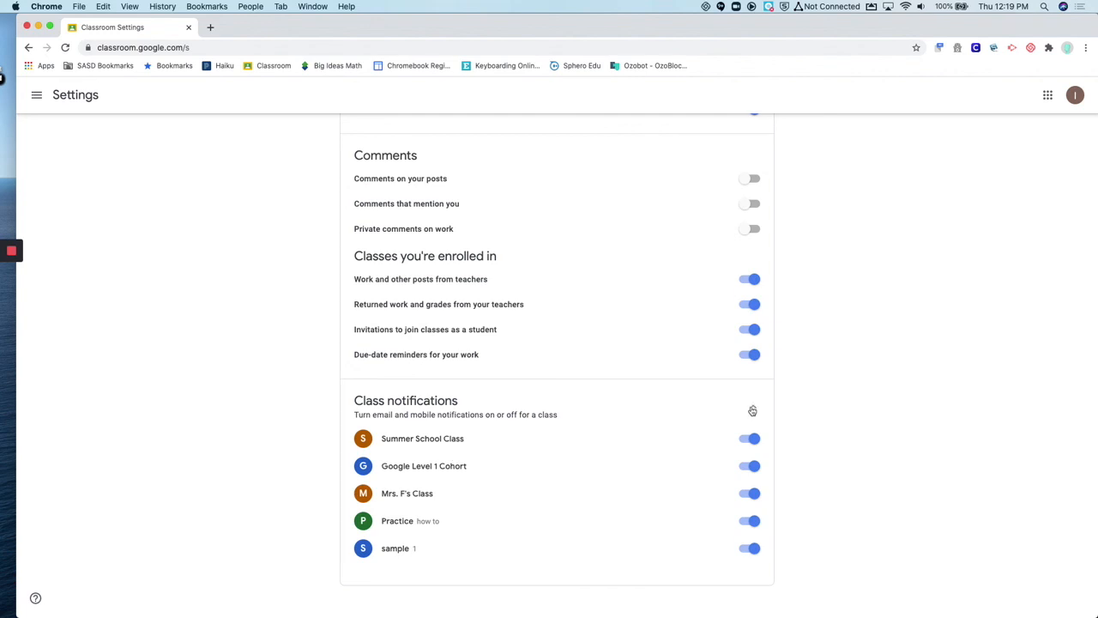
scroll(up, 3)
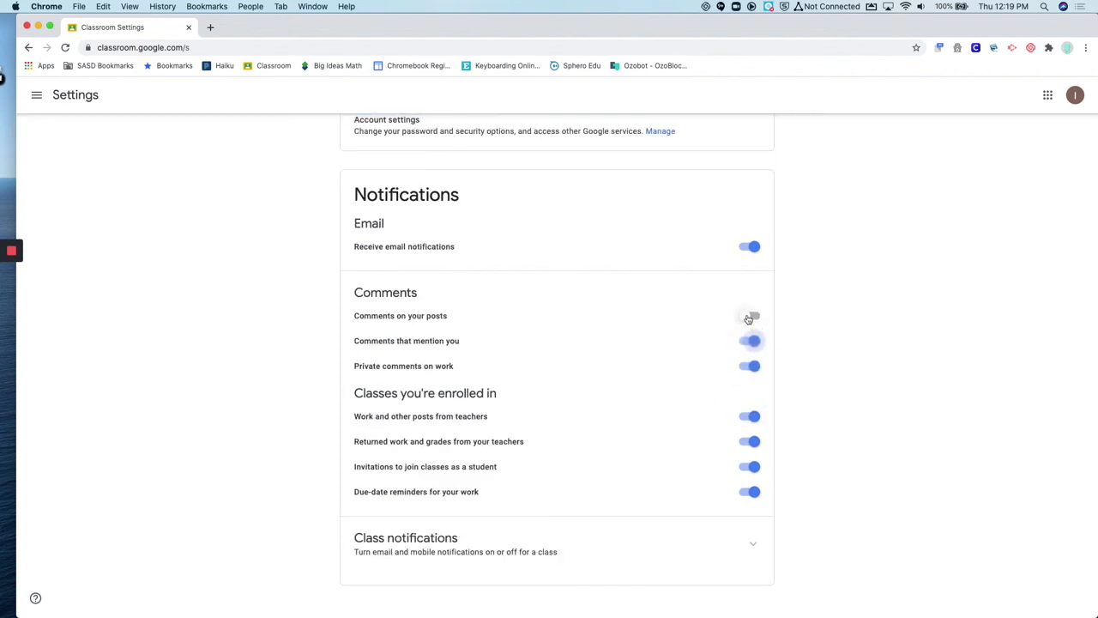
- Re-enable Comments on your posts notifications and return to the top of Settings
click(749, 315)
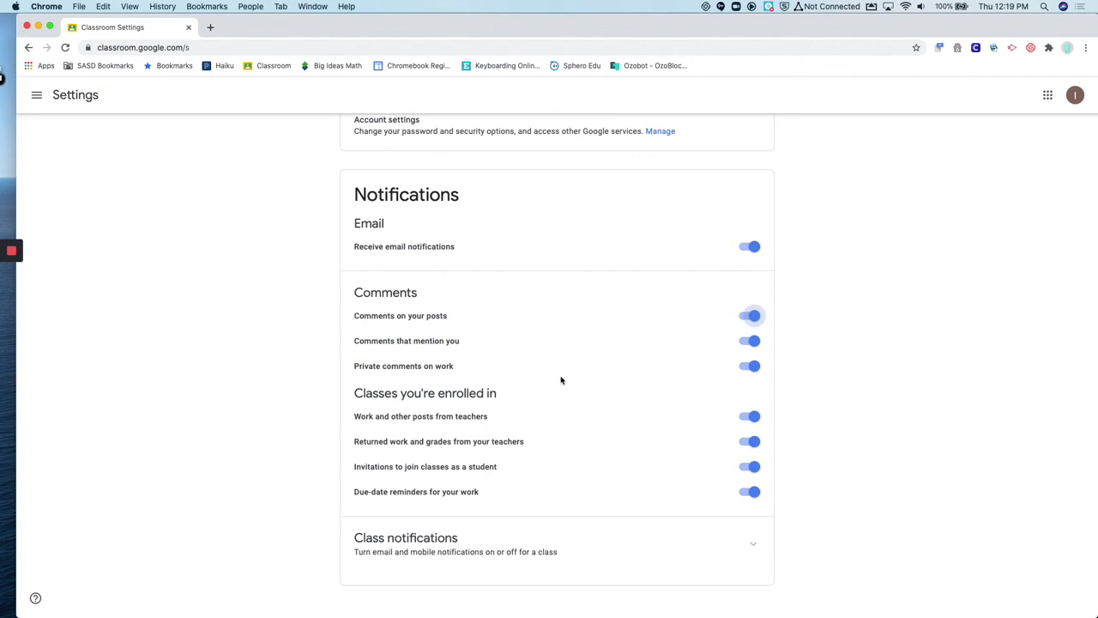
scroll(up, 3)
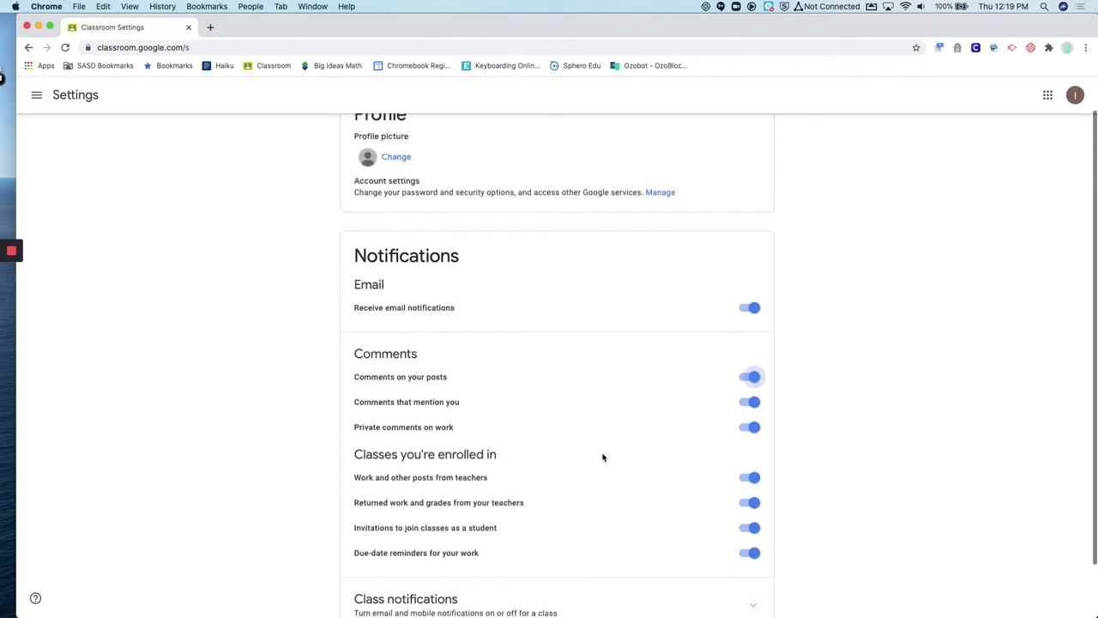
scroll(up, 3)
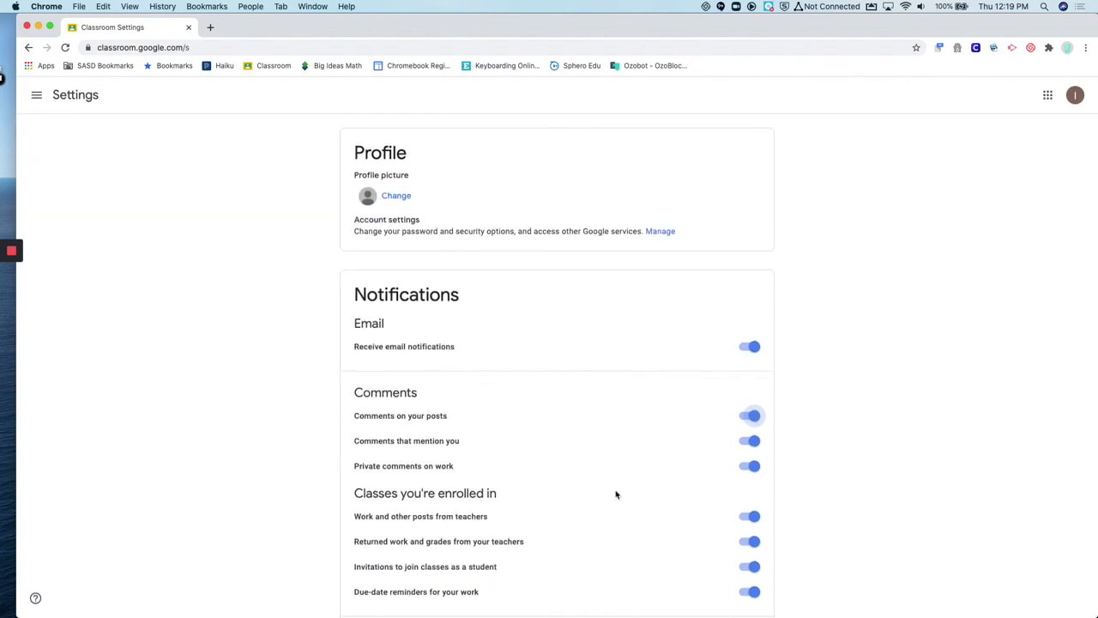